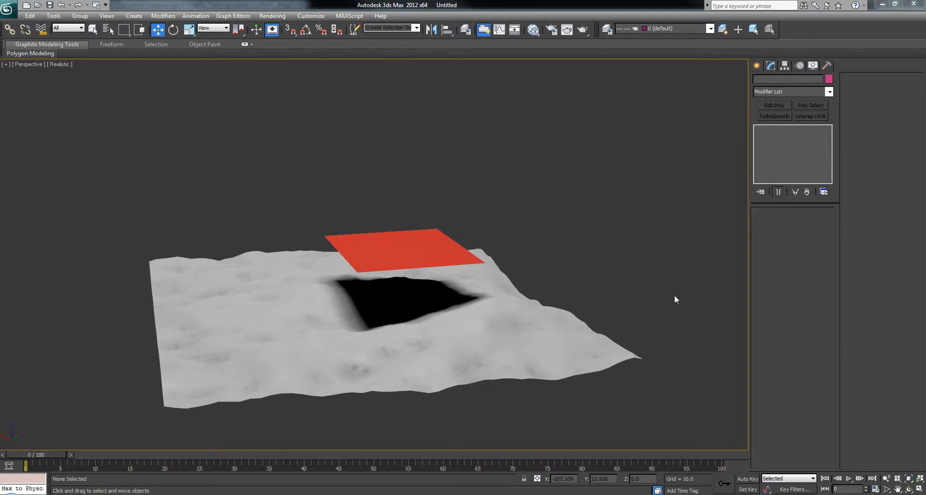
pyautogui.moveTo(504, 130)
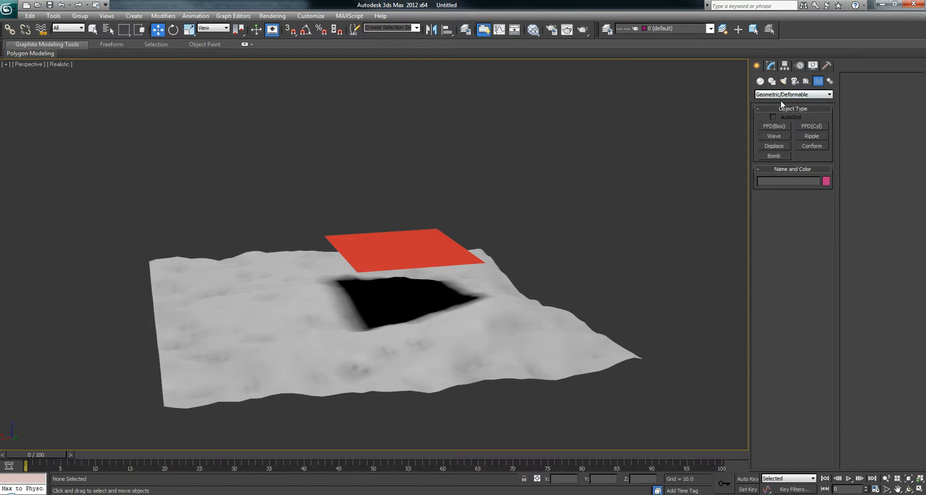
# Create a Conform space warp from the Geometric/Deformable space warps and place it.
pyautogui.click(811, 146)
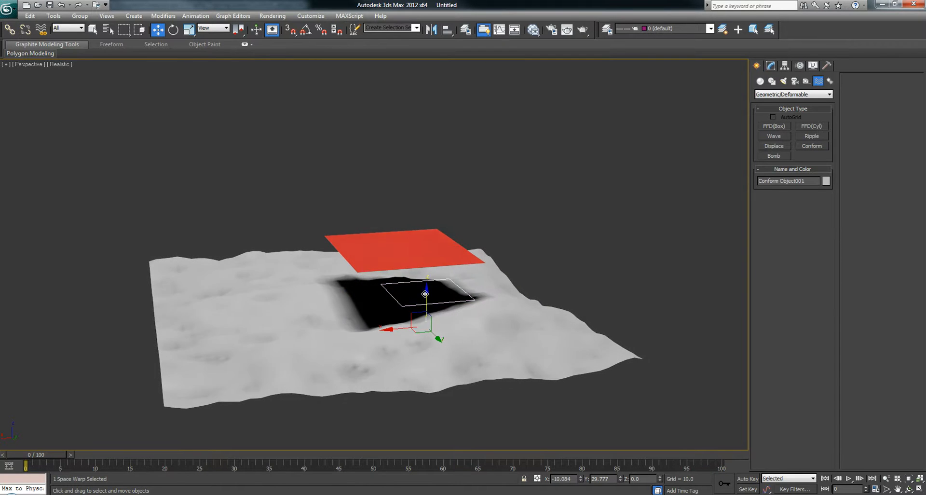
# Set the Conform warp to wrap to the terrain, then drag the draped red plane to new spots.
pyautogui.click(771, 66)
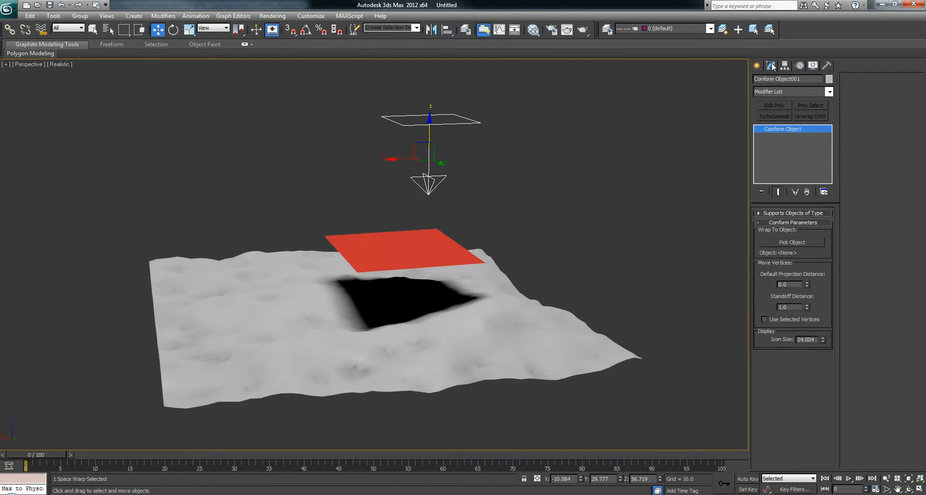
pyautogui.click(792, 242)
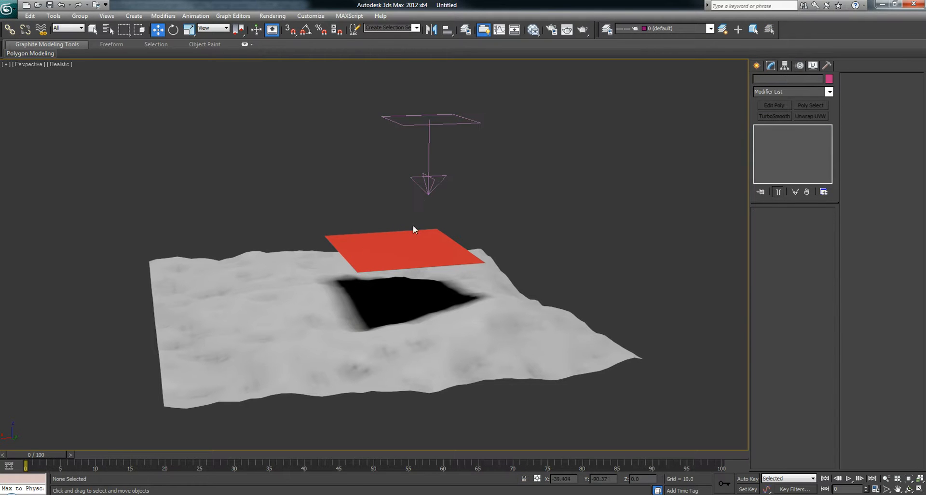
pyautogui.moveTo(384, 248)
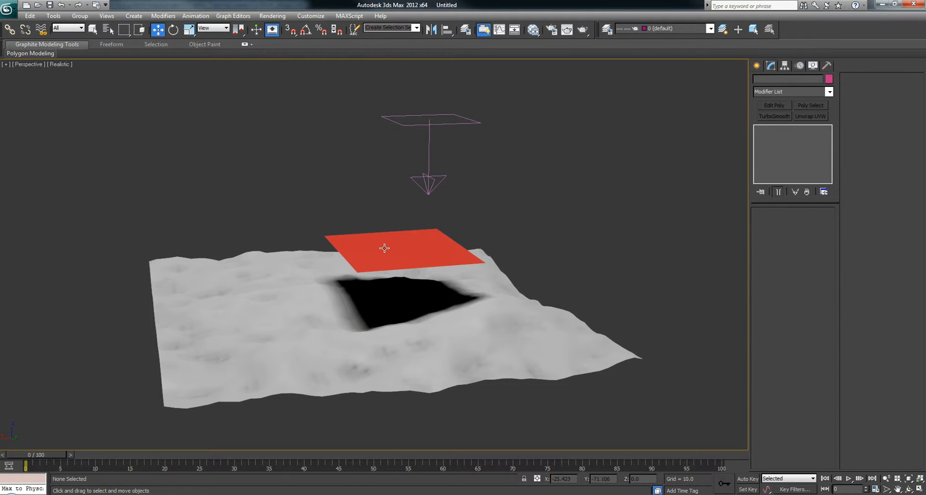
pyautogui.moveTo(290, 280)
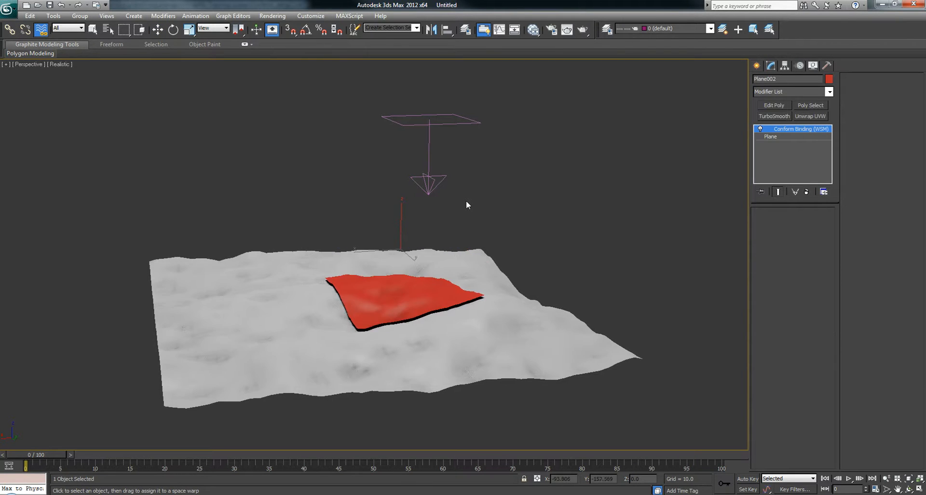
pyautogui.click(157, 30)
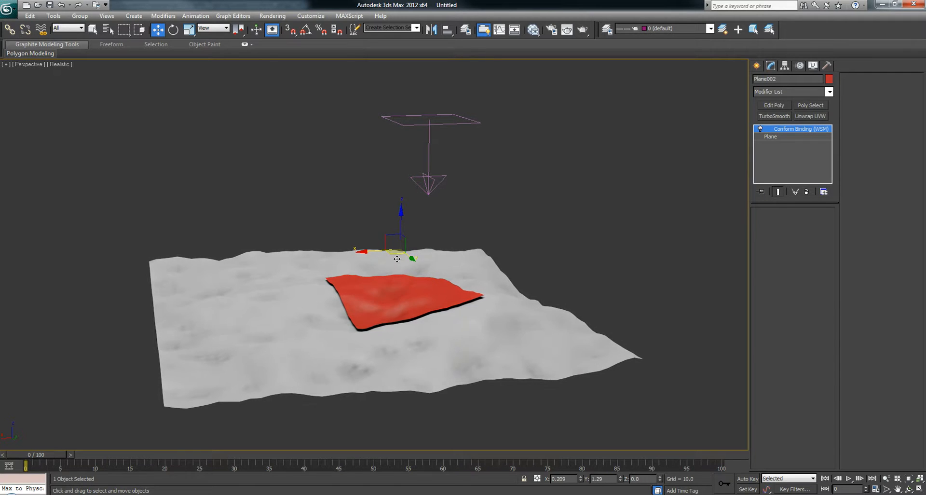
pyautogui.moveTo(396, 258); pyautogui.dragTo(470, 280)
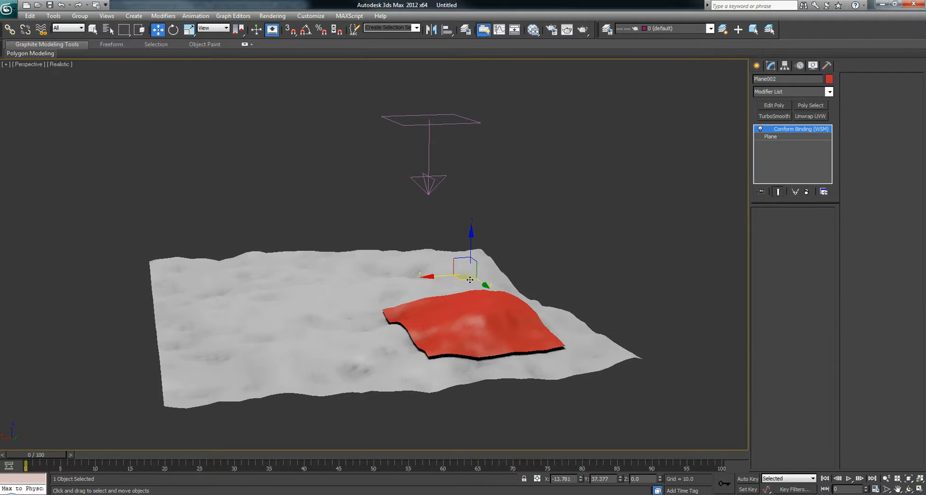
pyautogui.moveTo(469, 279); pyautogui.dragTo(281, 269)
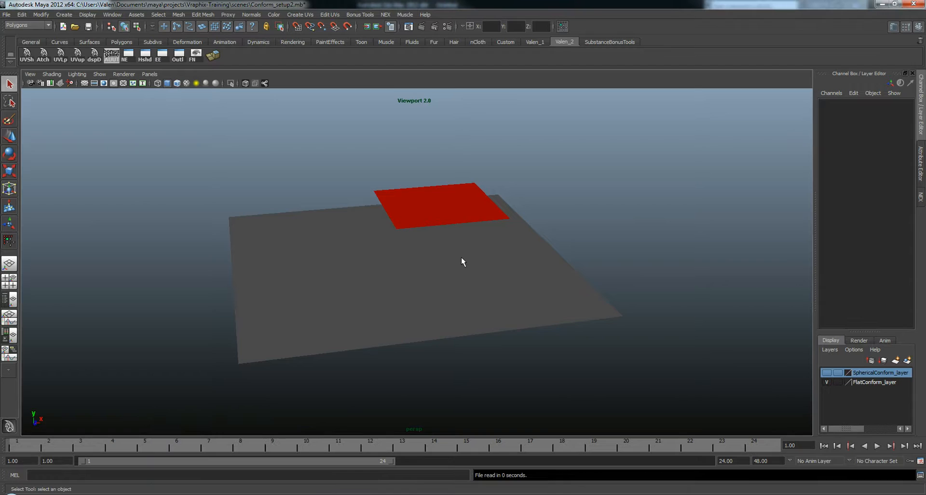
pyautogui.moveTo(462, 261); pyautogui.dragTo(455, 243)
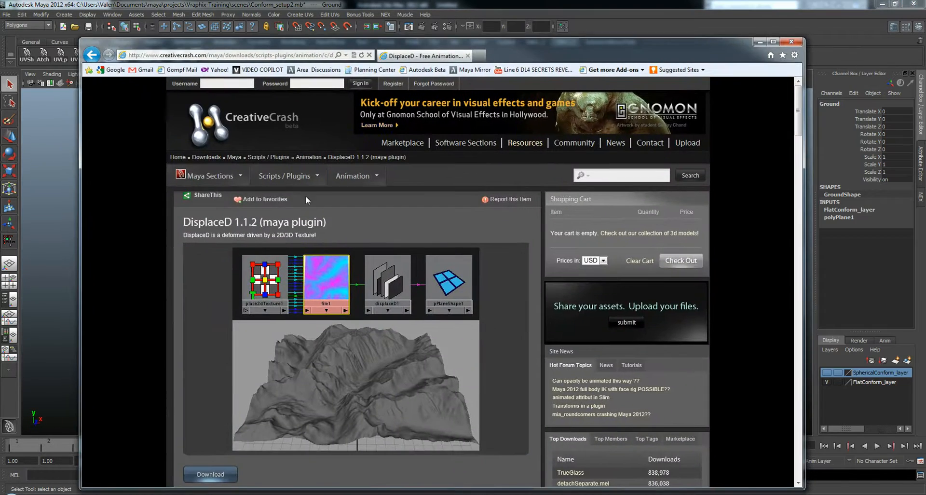
pyautogui.moveTo(361, 313)
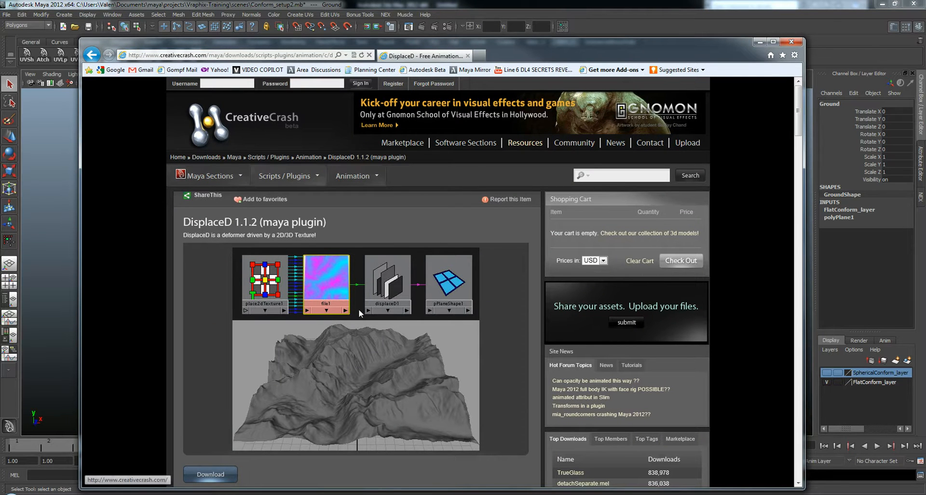
pyautogui.moveTo(373, 390)
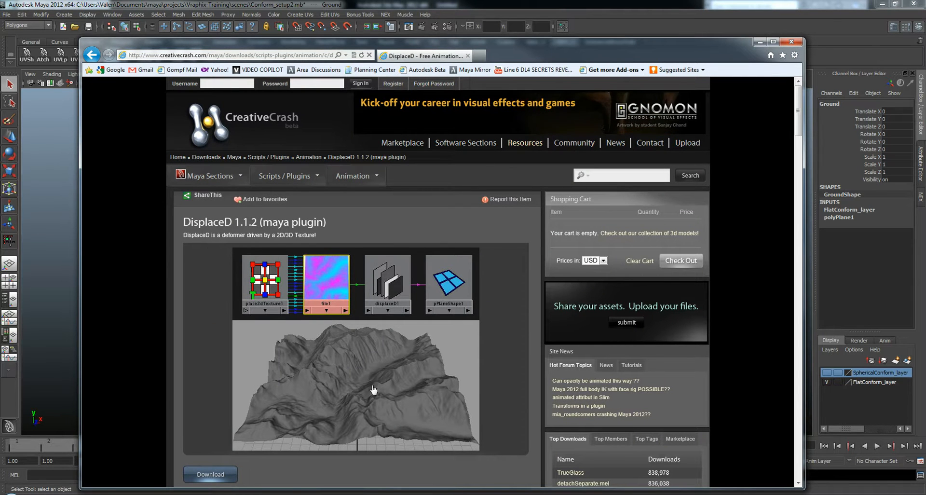
pyautogui.moveTo(325, 284)
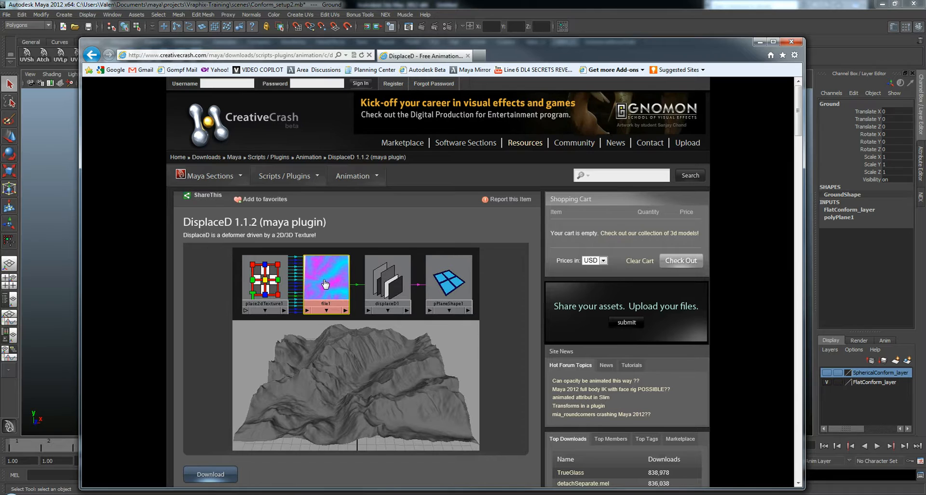
pyautogui.moveTo(556, 180)
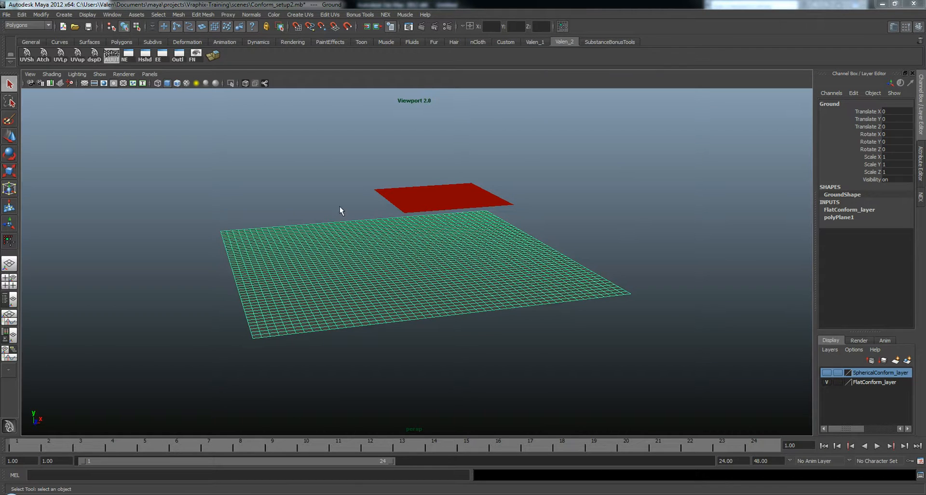
# Drive the displaceD deformer with a Perlin Noise texture and enable Use UV.
pyautogui.moveTo(340, 211); pyautogui.dragTo(382, 268)
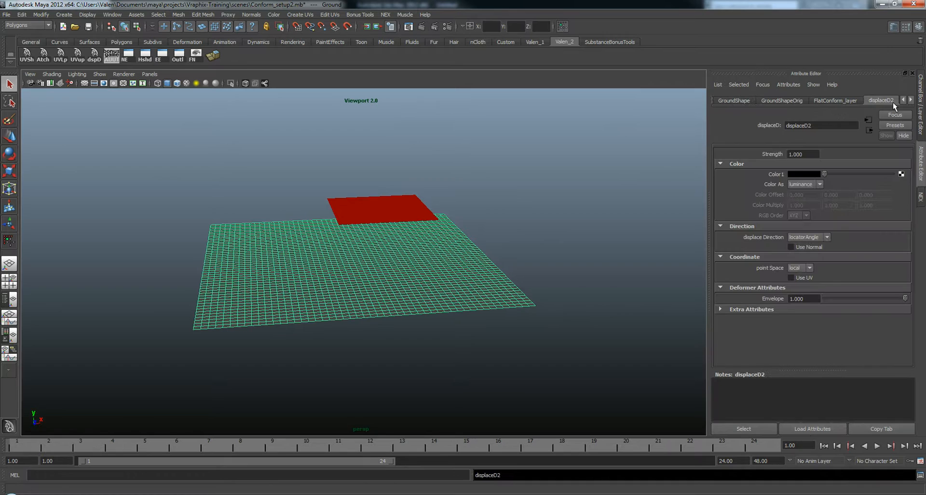
pyautogui.moveTo(900, 177)
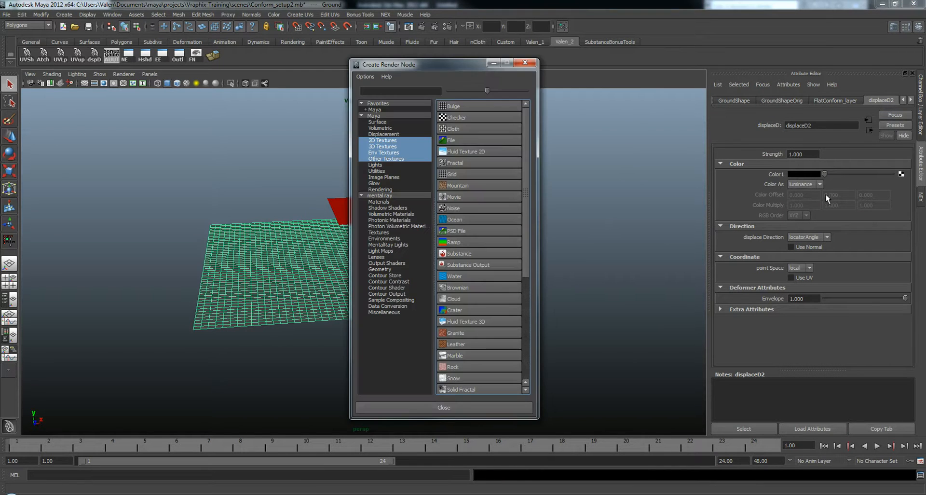
pyautogui.click(455, 208)
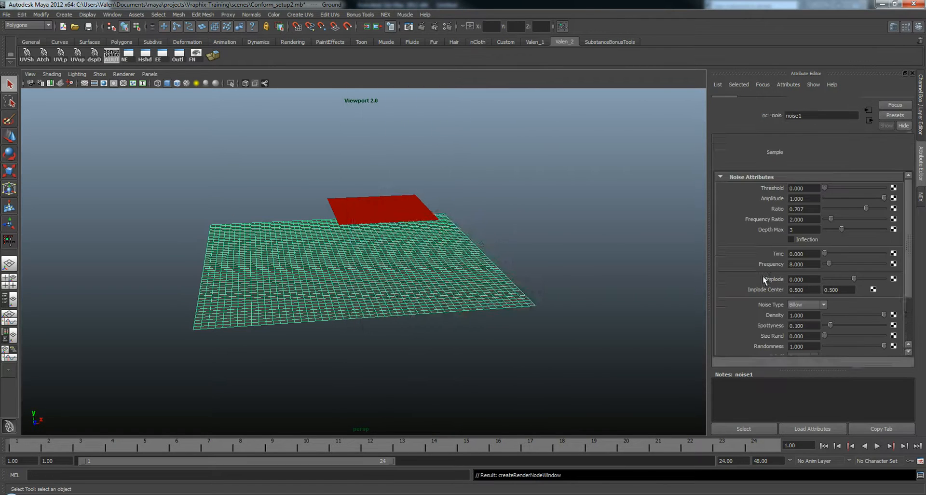
pyautogui.click(806, 314)
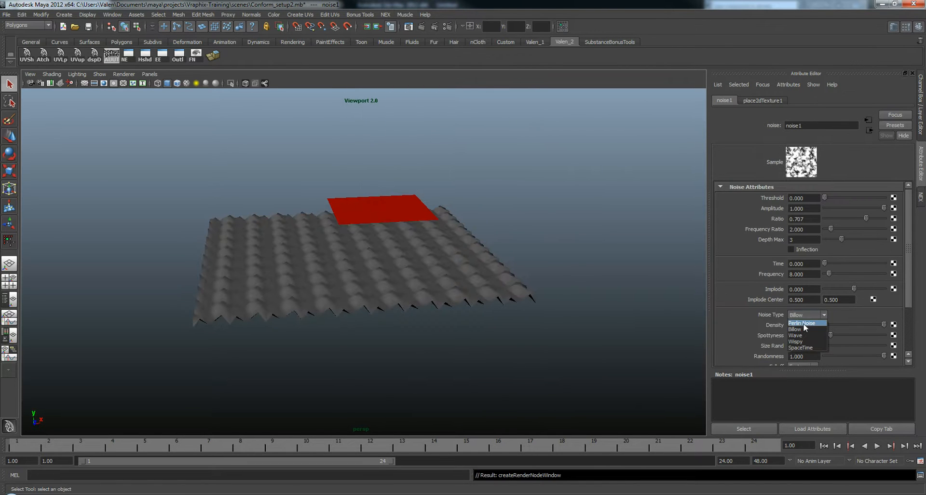
pyautogui.click(802, 323)
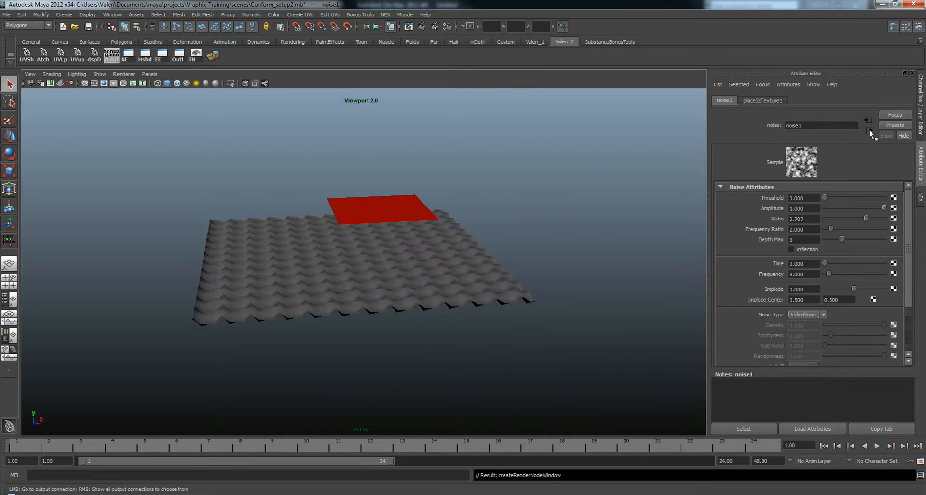
pyautogui.click(729, 100)
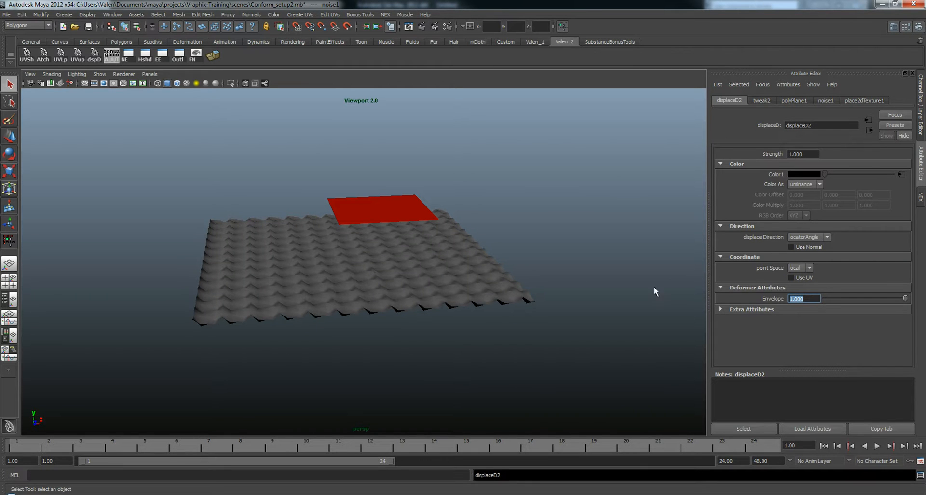
pyautogui.click(792, 278)
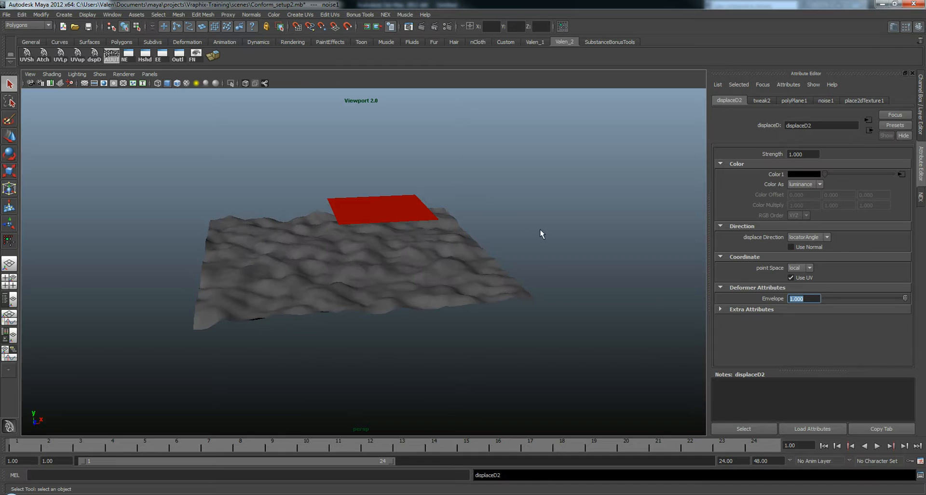
pyautogui.moveTo(524, 234)
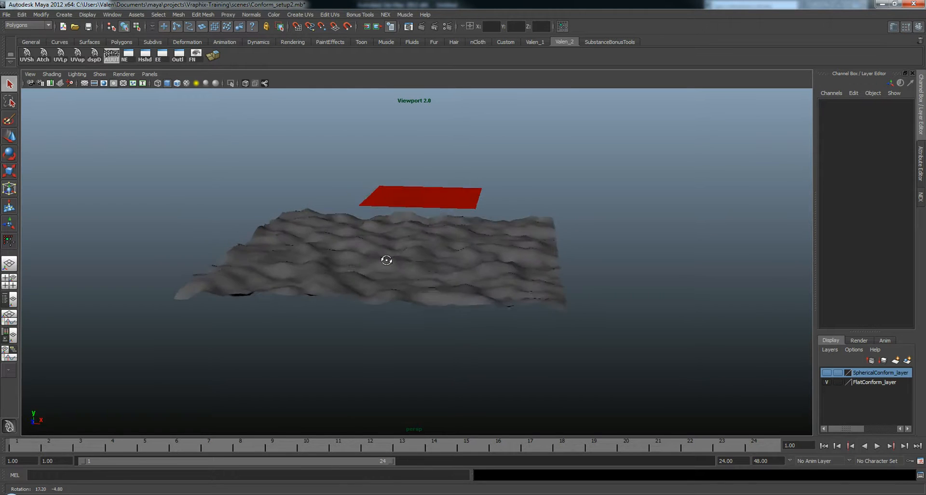
# Transfer vertex positions from the terrain to the red plane using closest along normal search.
pyautogui.click(387, 260)
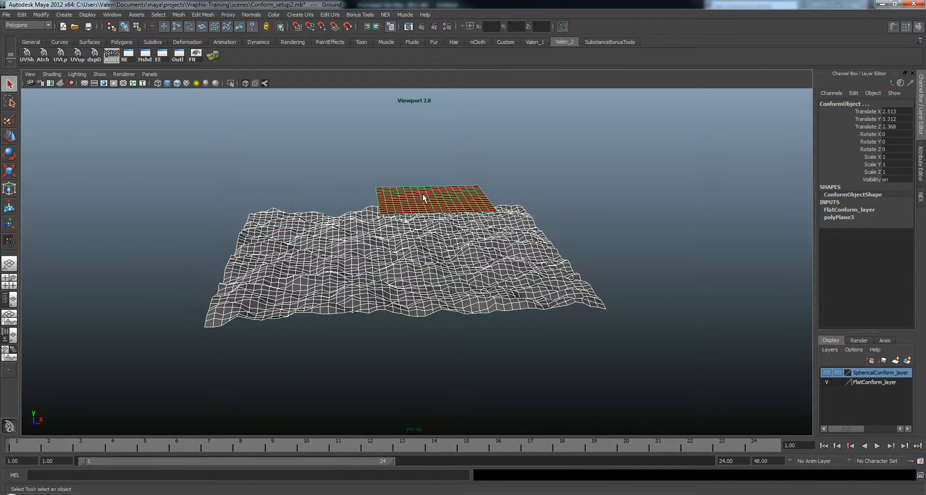
pyautogui.click(178, 15)
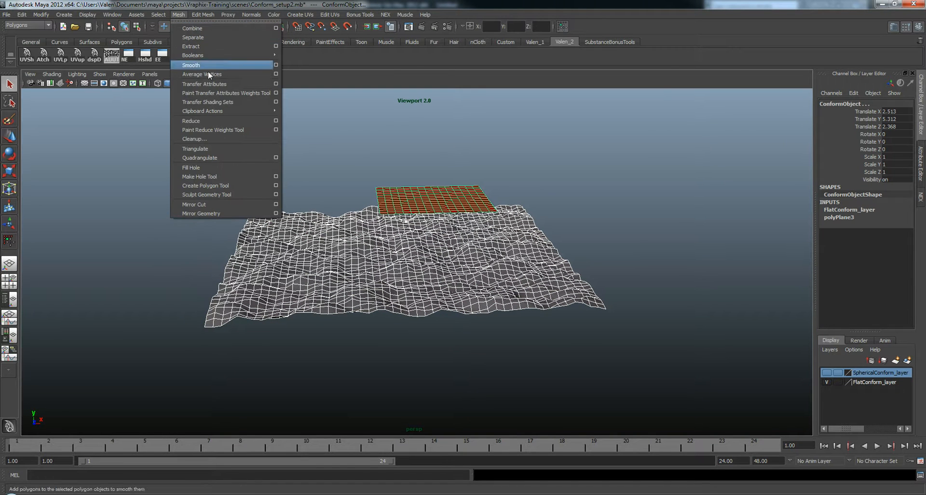
pyautogui.click(275, 84)
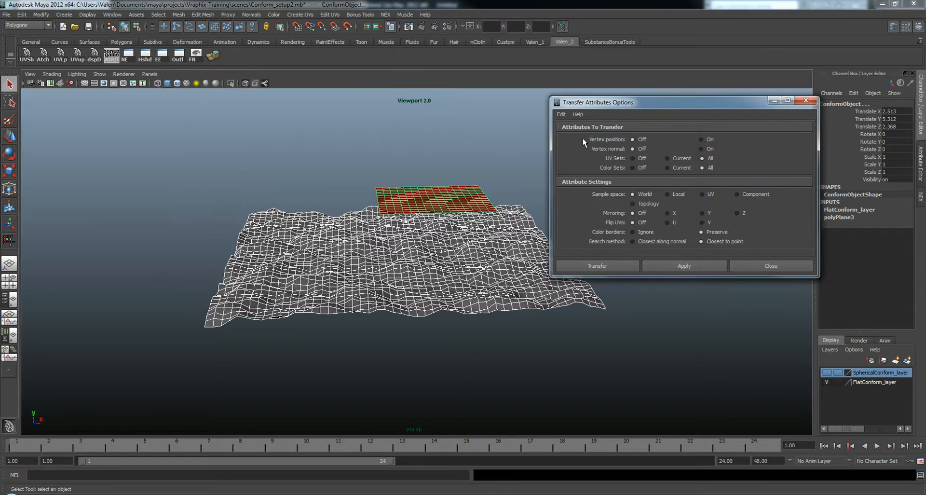
pyautogui.click(702, 140)
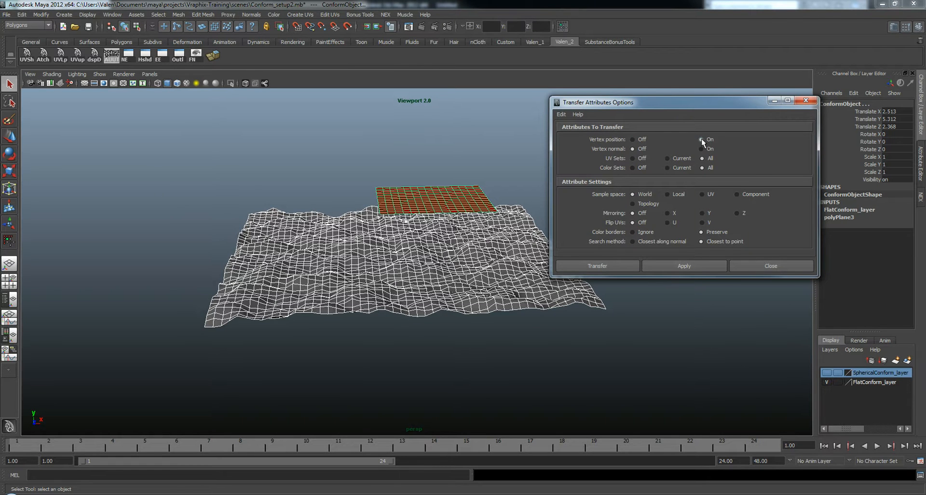
pyautogui.moveTo(632, 241)
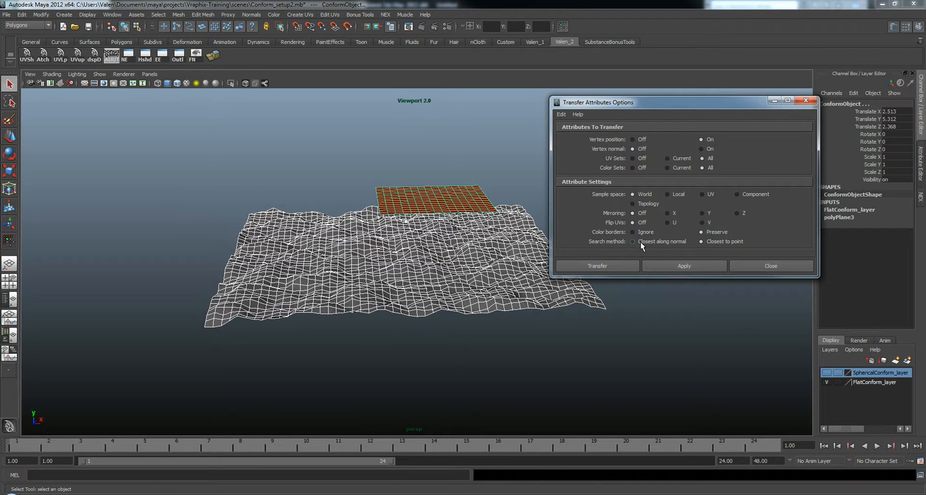
pyautogui.click(634, 242)
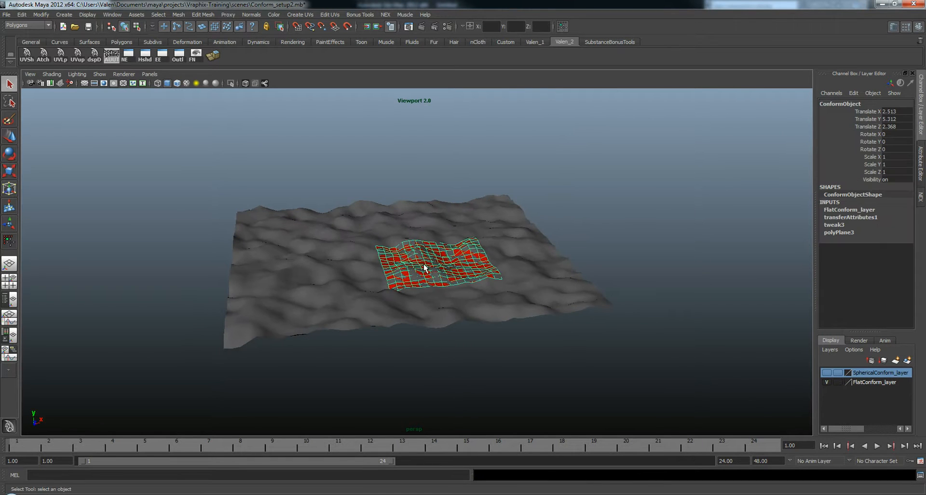
# Enter 6.520 in the transferAttributes1 search scale, then slide the plane sideways across the terrain.
pyautogui.press('w')
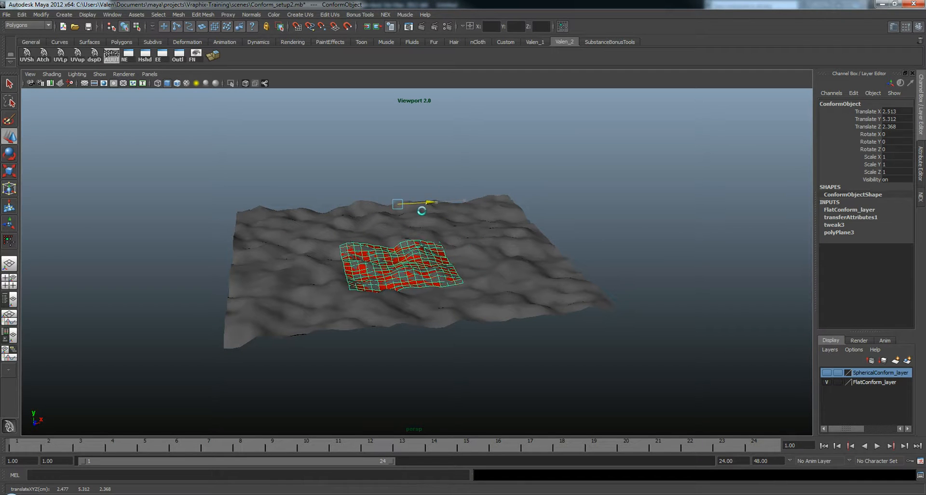
pyautogui.moveTo(434, 203); pyautogui.dragTo(402, 205)
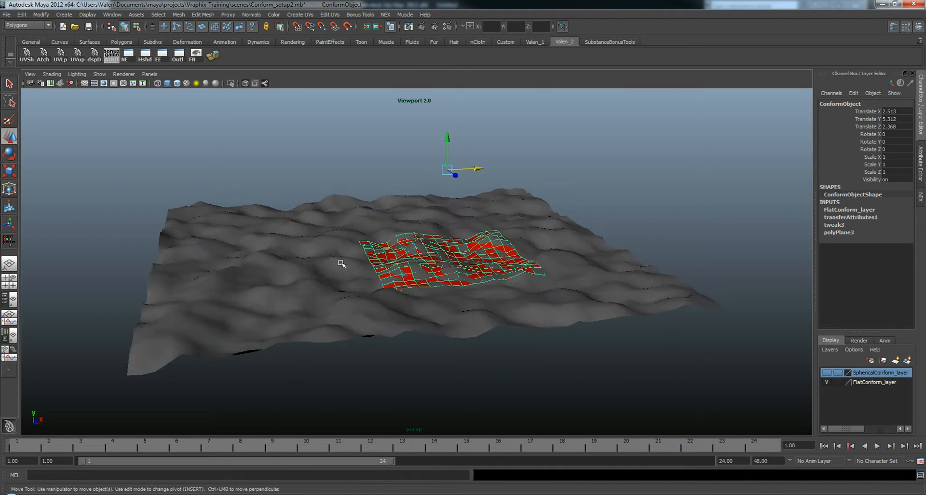
pyautogui.moveTo(921, 179)
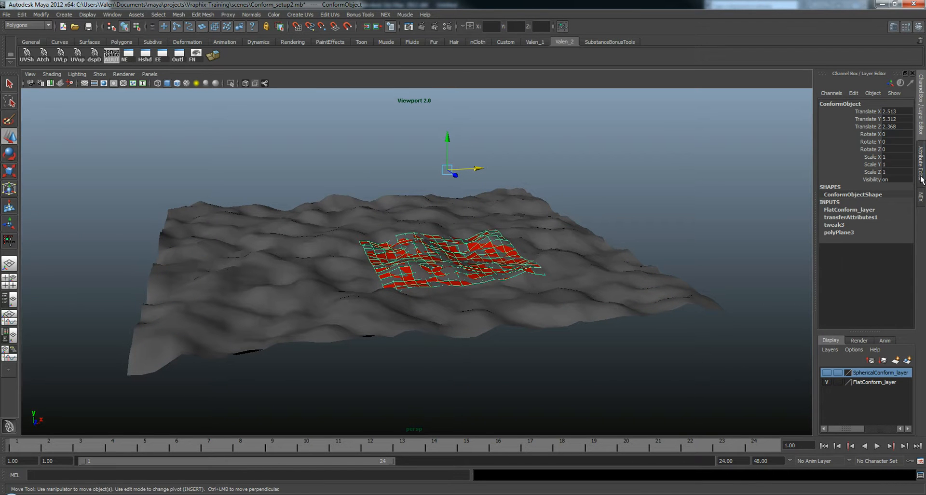
pyautogui.click(921, 165)
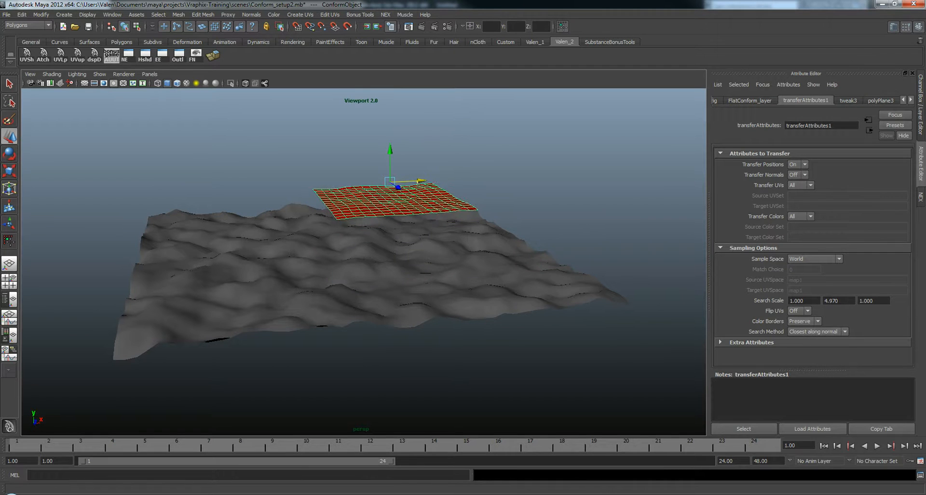
pyautogui.write('6.520')
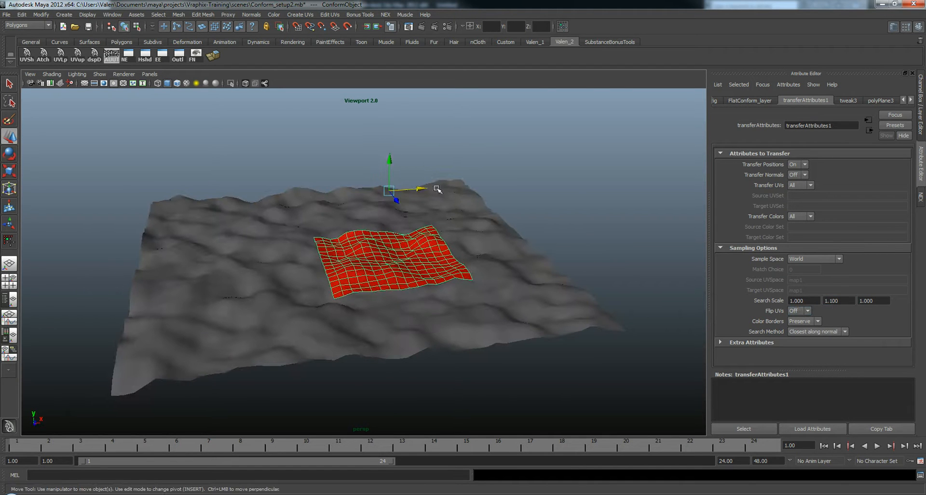
pyautogui.moveTo(420, 189); pyautogui.dragTo(357, 192)
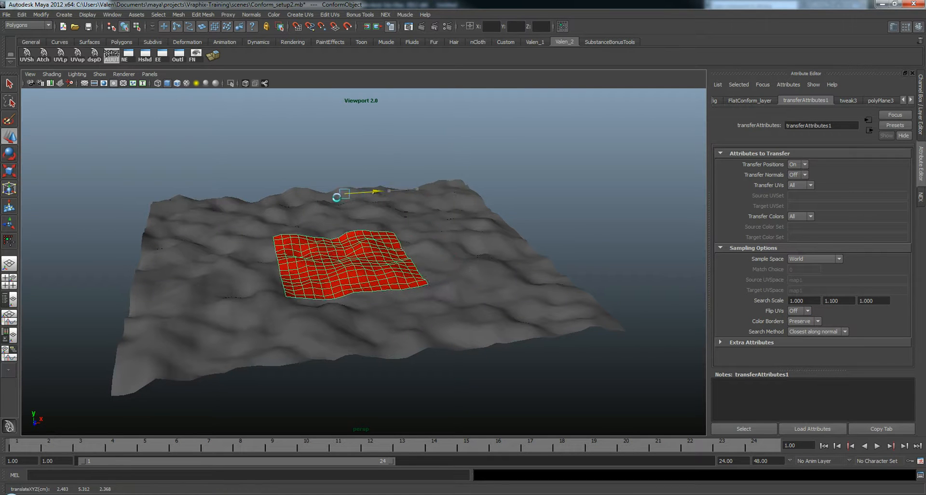
pyautogui.moveTo(357, 191); pyautogui.dragTo(307, 194)
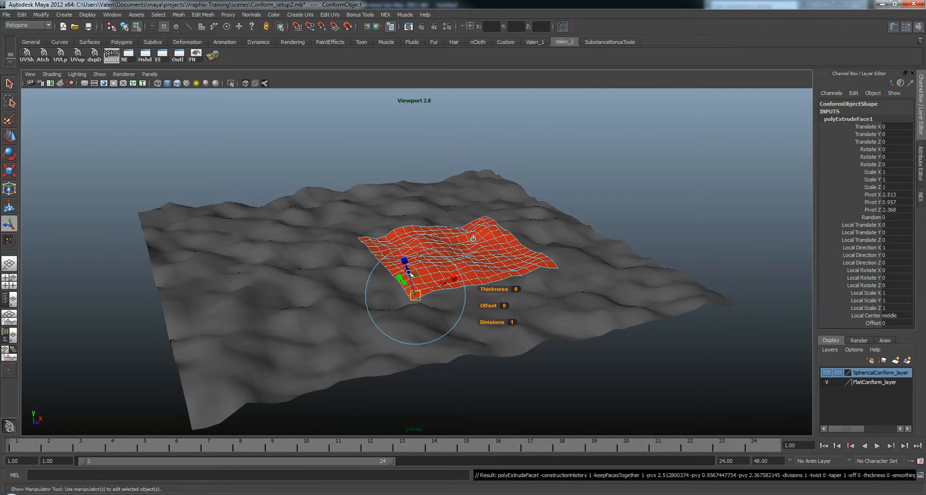
# Lift the extruded plane faces off the terrain, deselect, and orbit lower to inspect the sheet.
pyautogui.moveTo(404, 260); pyautogui.dragTo(411, 269)
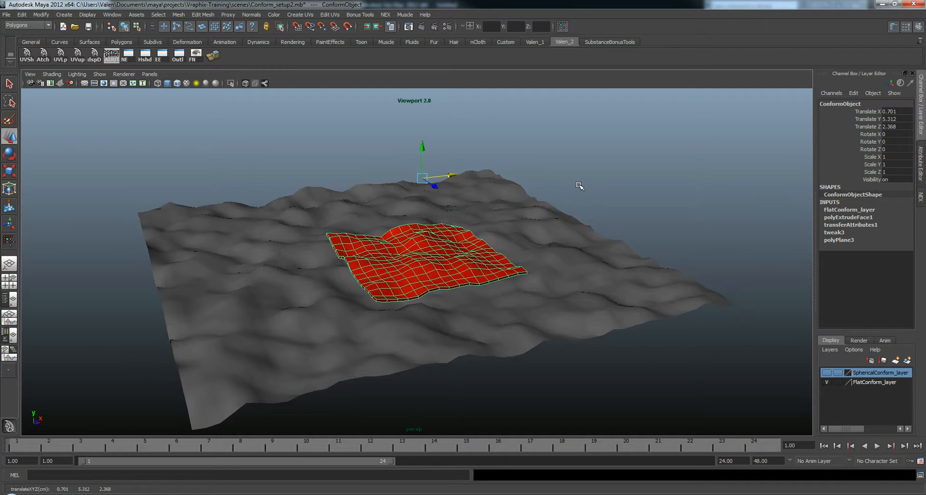
pyautogui.click(628, 200)
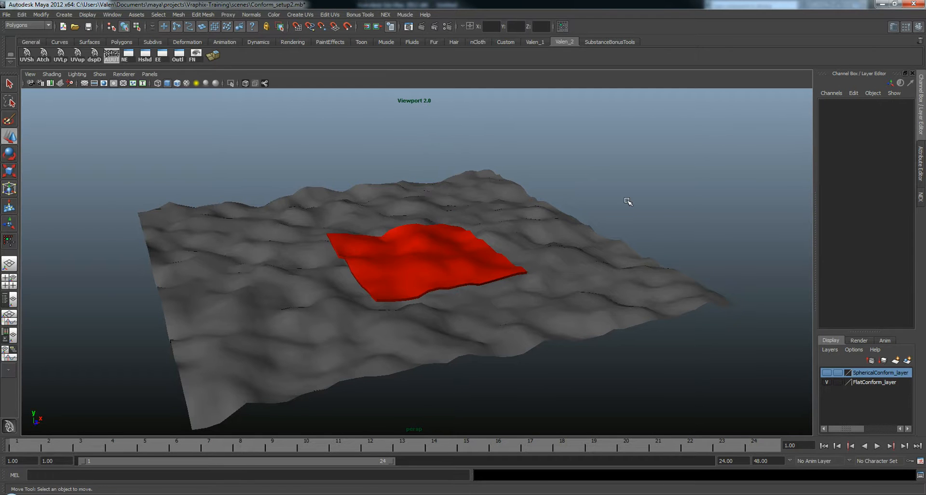
pyautogui.moveTo(629, 202); pyautogui.dragTo(433, 185)
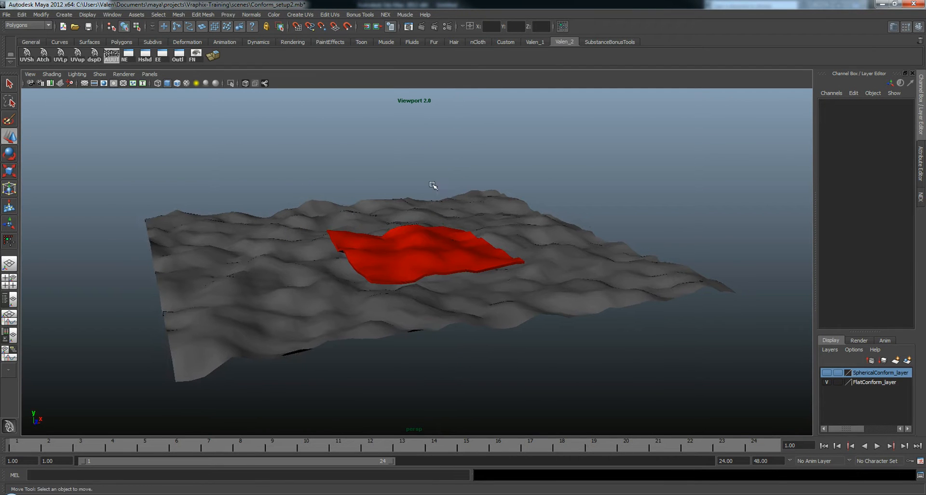
pyautogui.moveTo(384, 281)
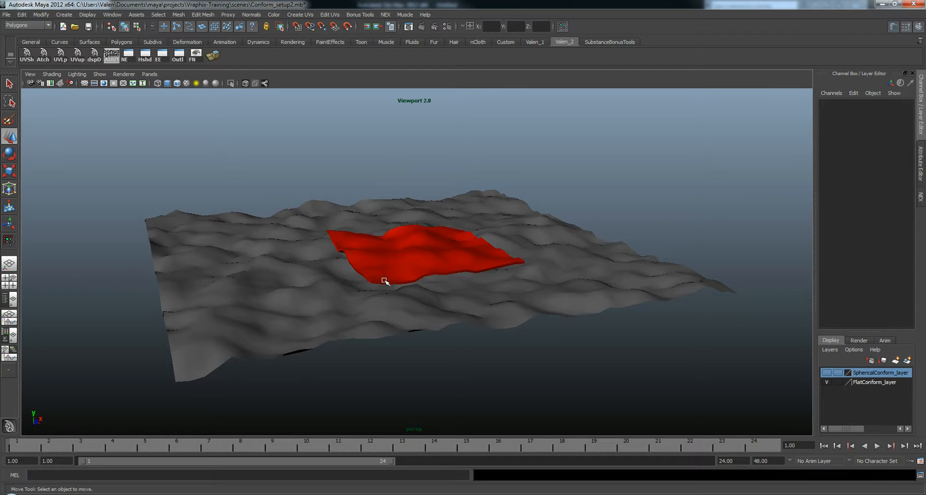
pyautogui.click(828, 372)
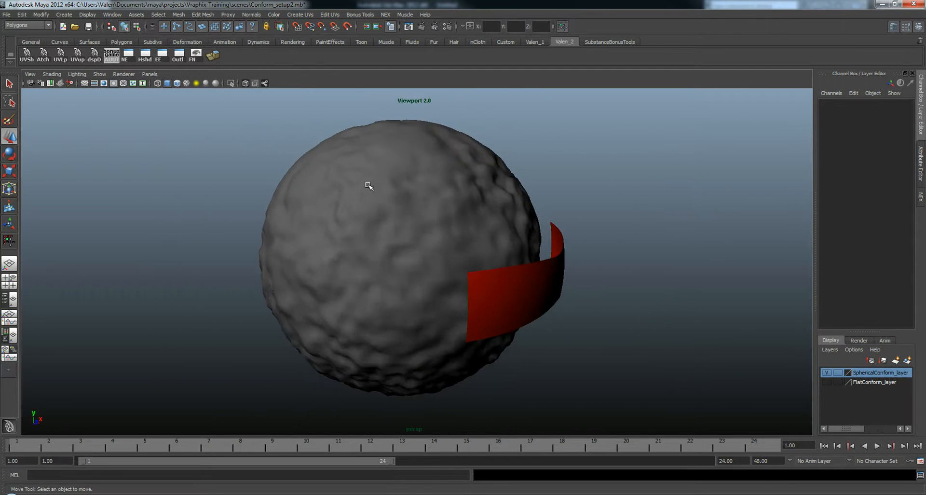
# Select the bumpy sphere and run Transfer Attributes onto the red strip.
pyautogui.click(508, 289)
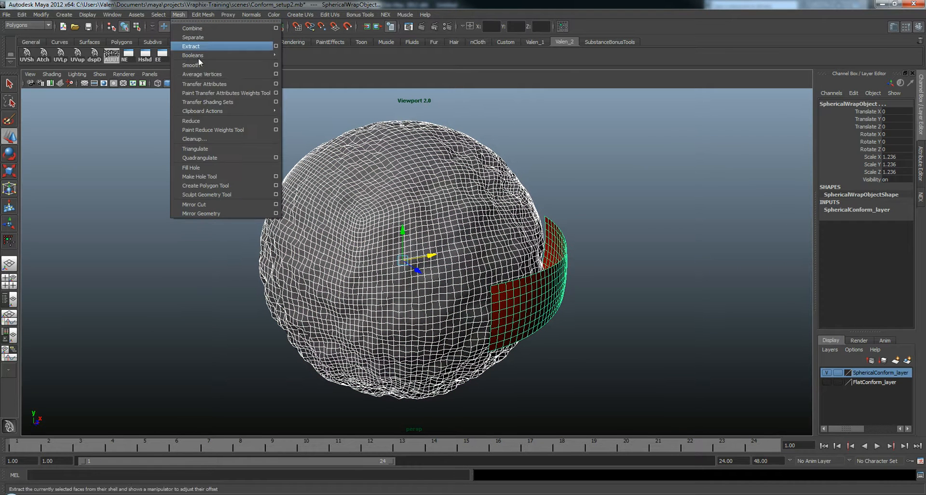
pyautogui.click(275, 84)
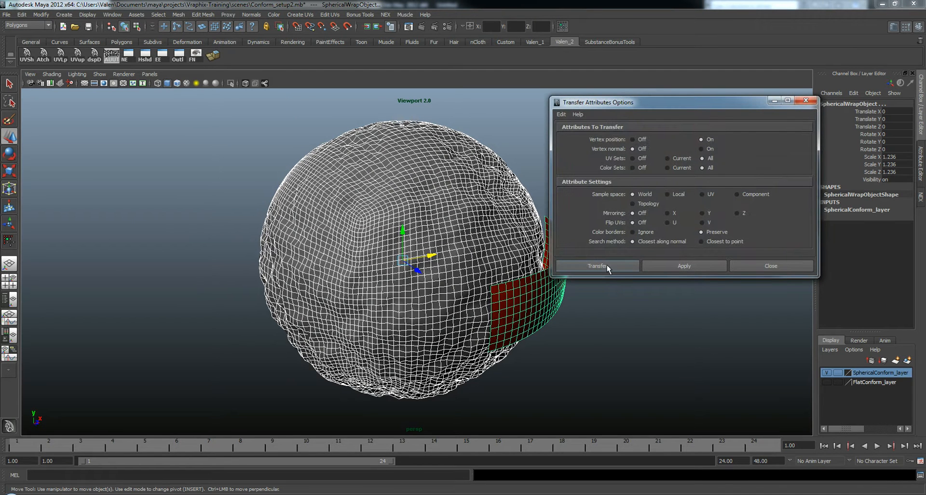
pyautogui.click(597, 266)
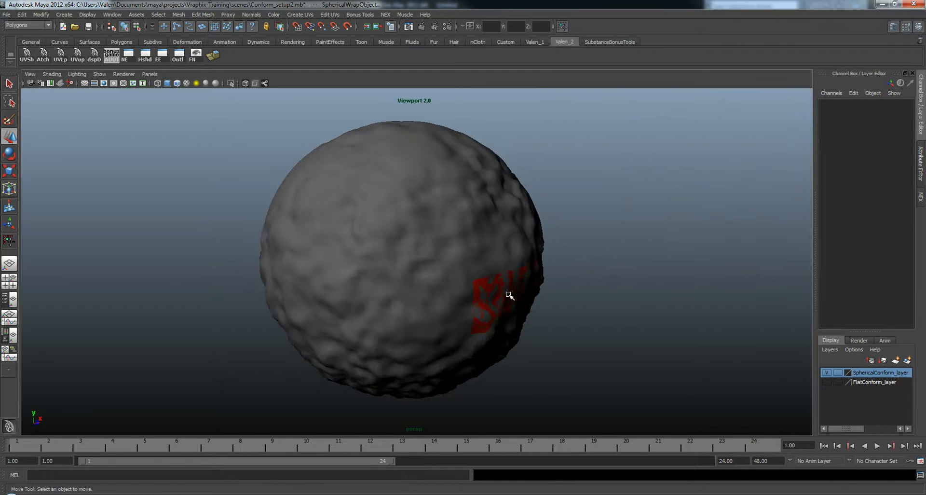
# Select the red strip and expand transferAttributes2 in the Channel Box to show its search scale.
pyautogui.click(502, 296)
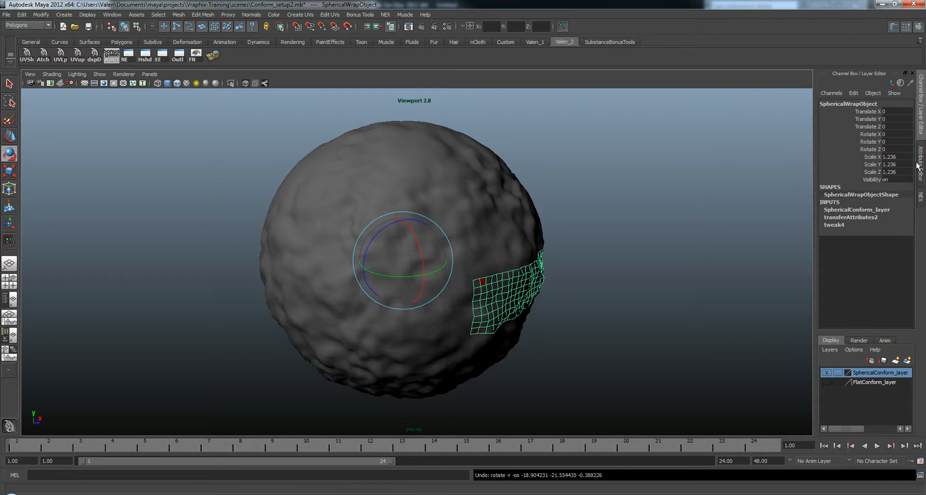
pyautogui.click(853, 216)
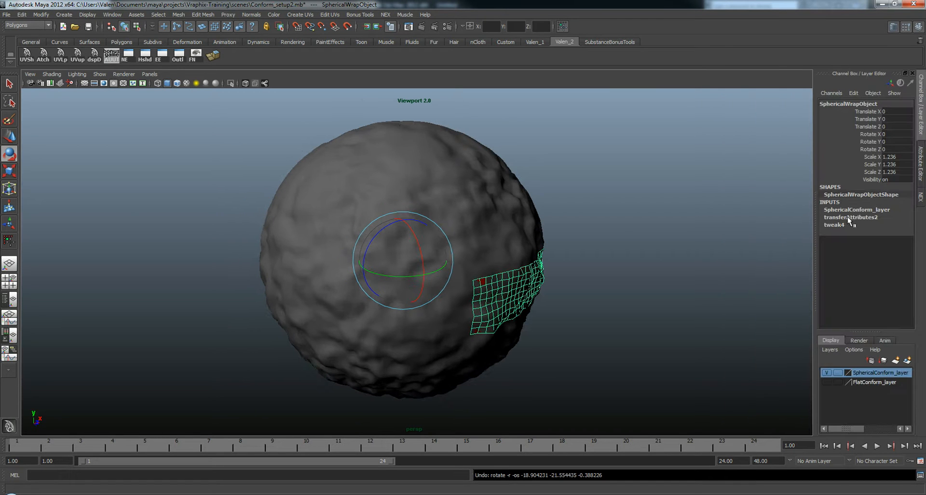
pyautogui.click(856, 209)
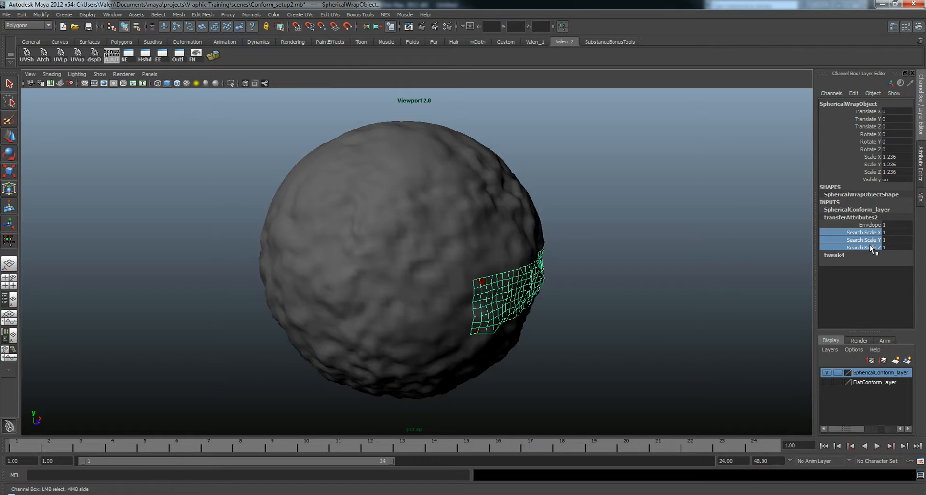
pyautogui.moveTo(614, 324)
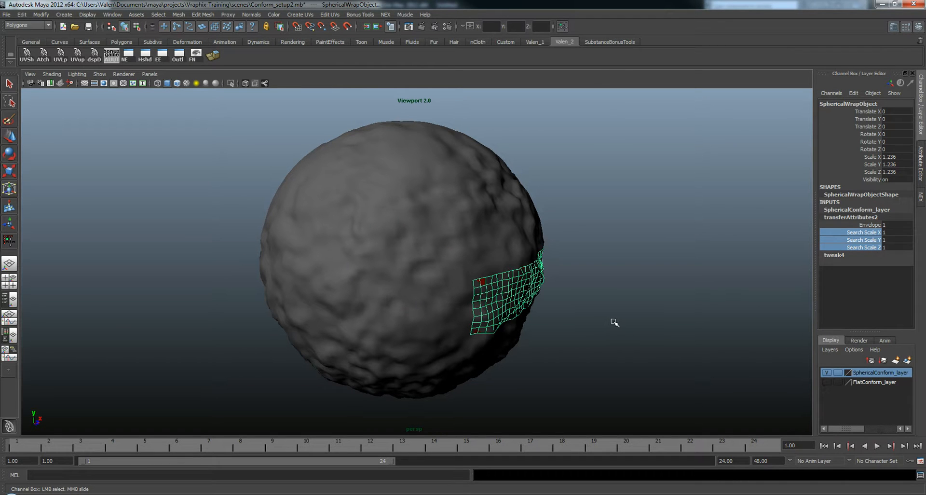